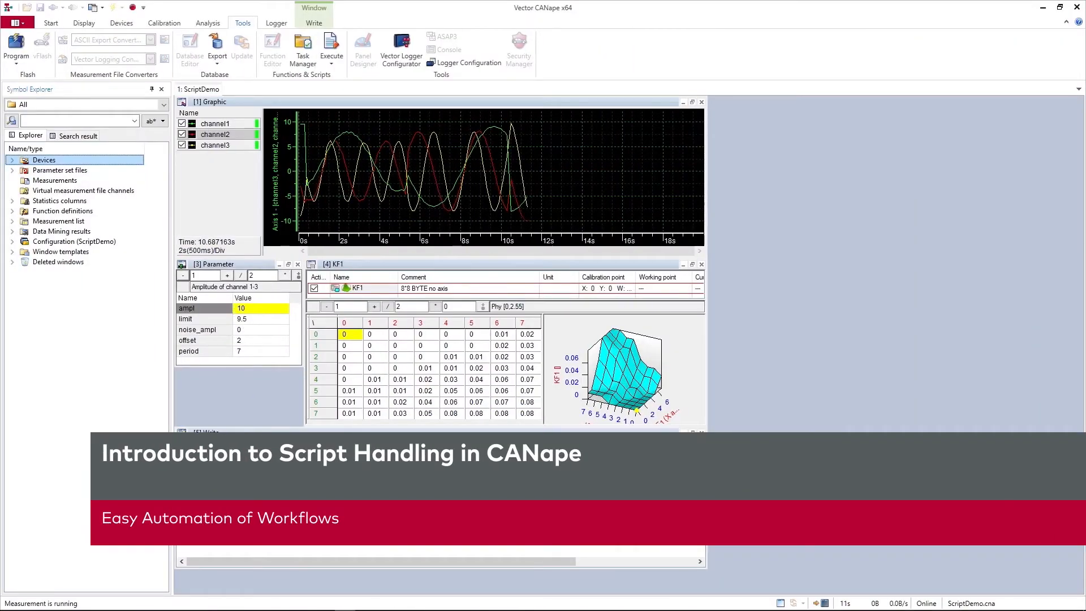
Stop the running measurement in the ScriptDemo configuration.
{"action": "left_click", "coordinate": [272, 48]}
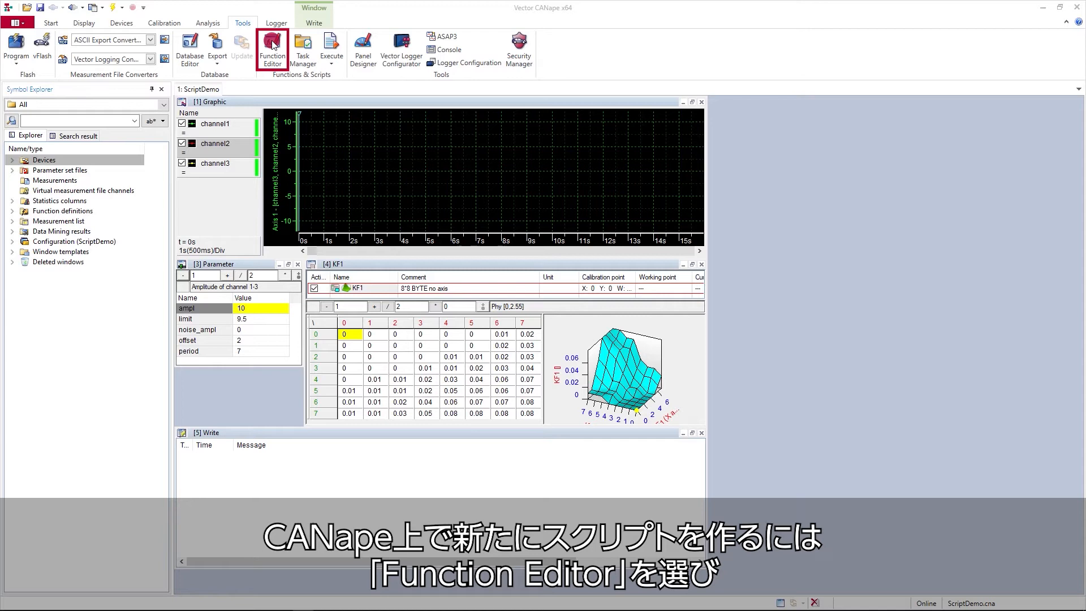
{"action": "mouse_move", "coordinate": [271, 49]}
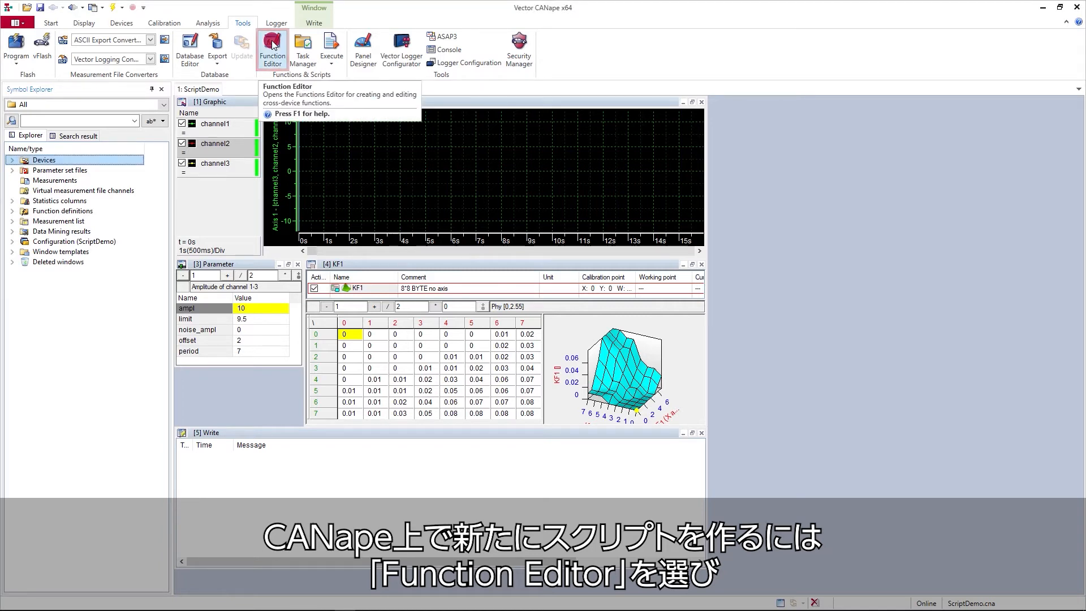
Open the Function Editor from the Tools ribbon.
{"action": "left_click", "coordinate": [272, 49]}
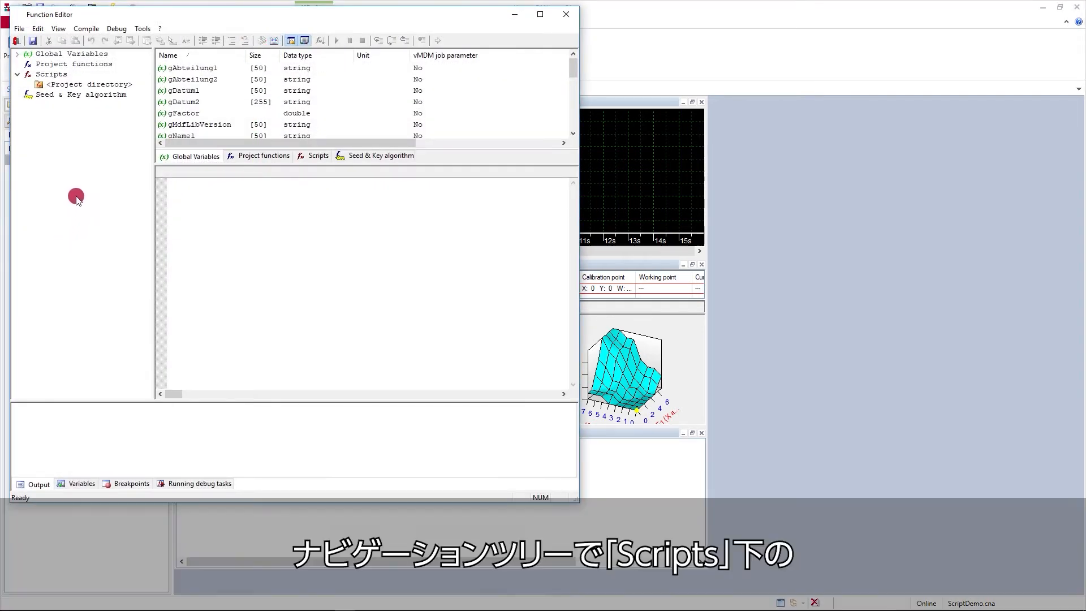
Expand Scripts and choose New on the project directory's context menu.
{"action": "left_click", "coordinate": [56, 74]}
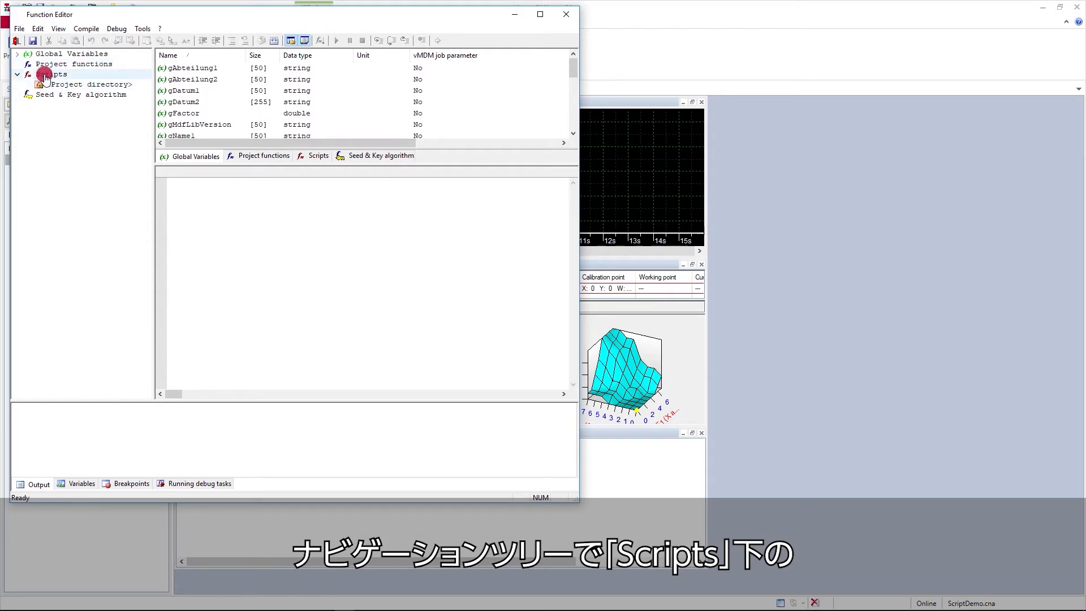
{"action": "left_click", "coordinate": [90, 84]}
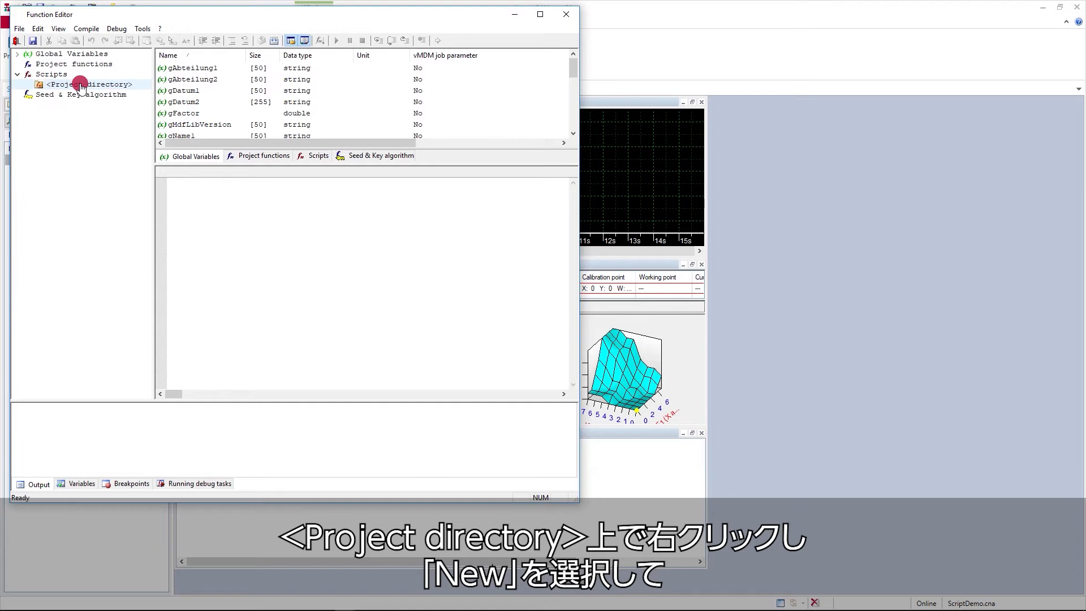
{"action": "right_click", "coordinate": [83, 83]}
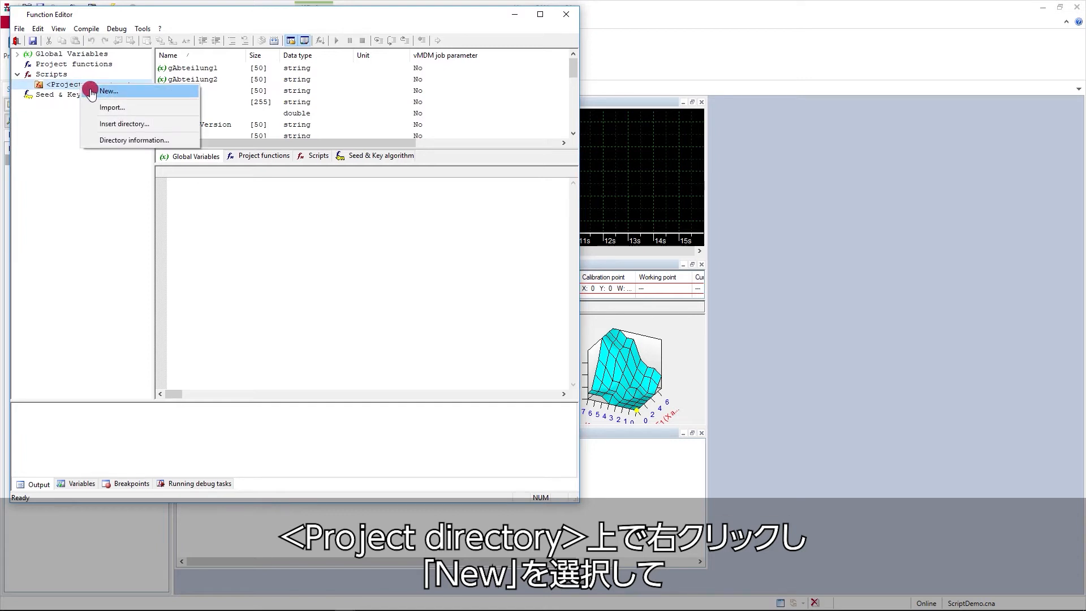
{"action": "left_click", "coordinate": [108, 90]}
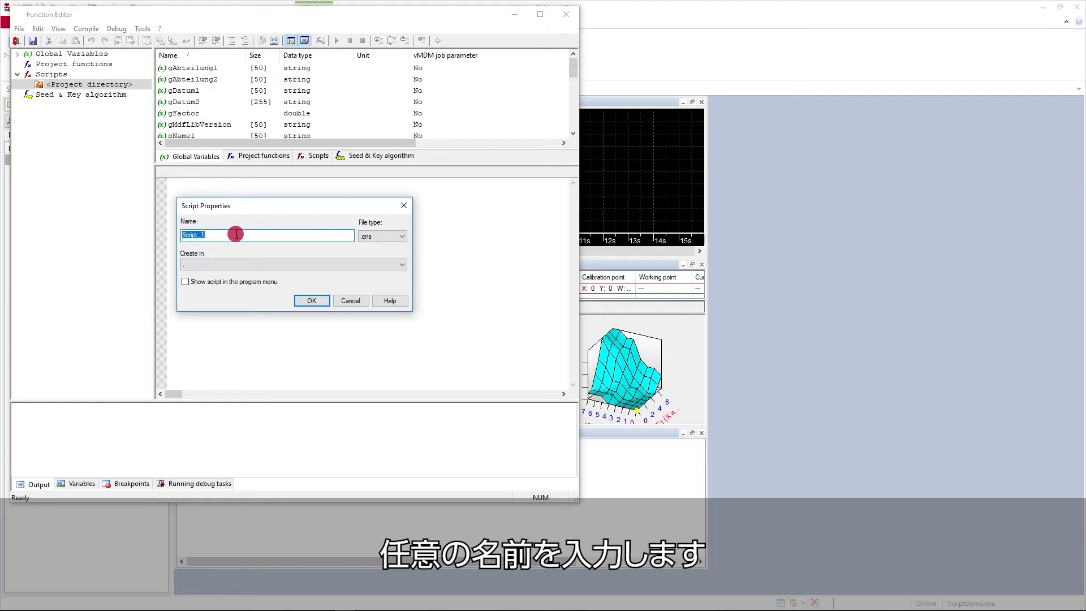
Name the new script CalibrationSequence and confirm.
{"action": "type", "text": "CalibrationSequence"}
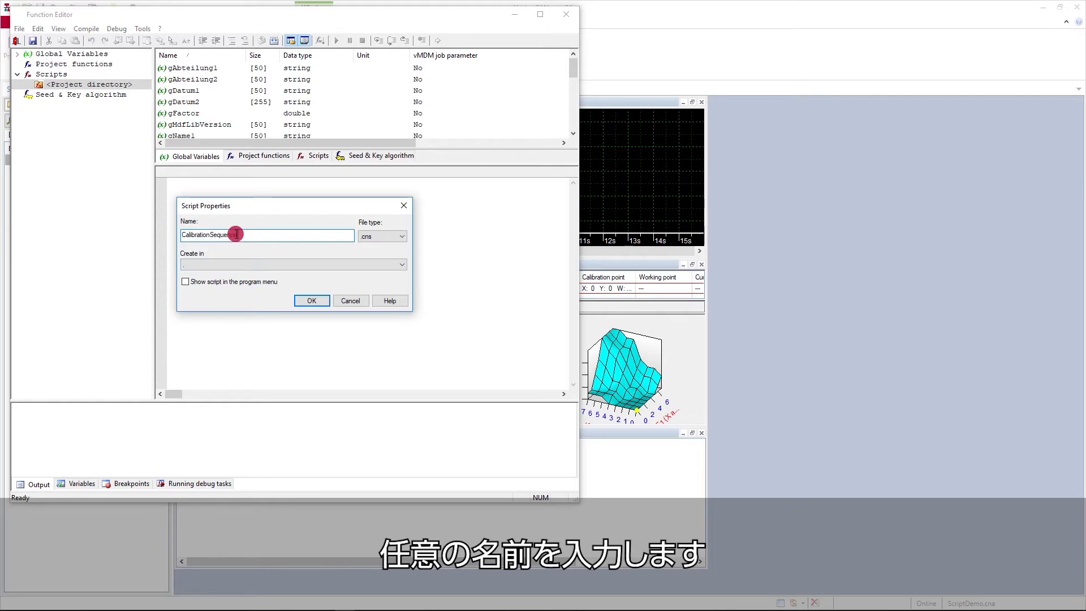
{"action": "left_click", "coordinate": [311, 300]}
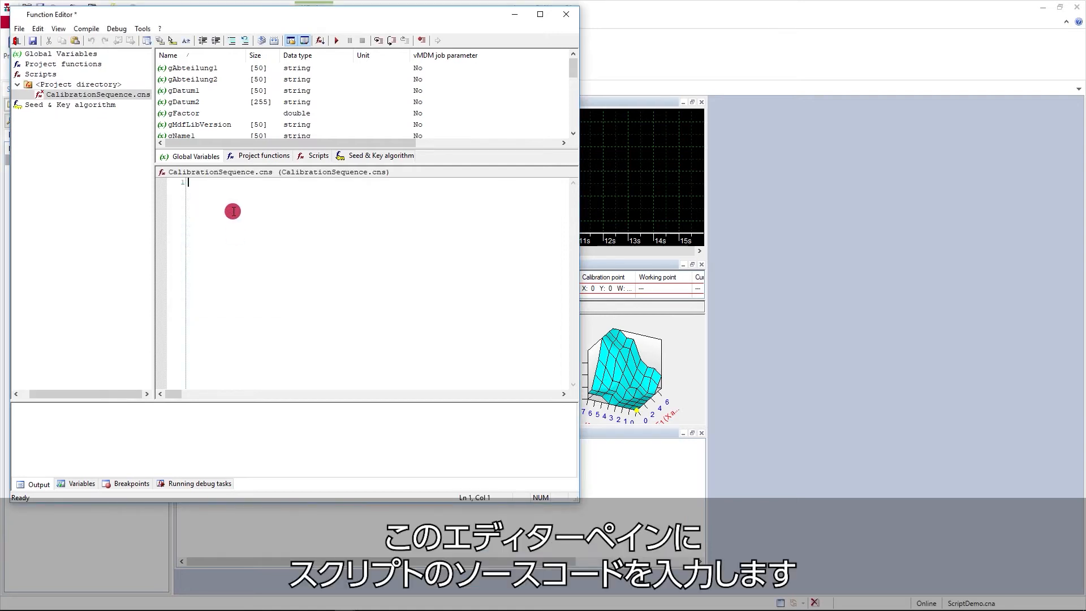
{"action": "mouse_move", "coordinate": [271, 218]}
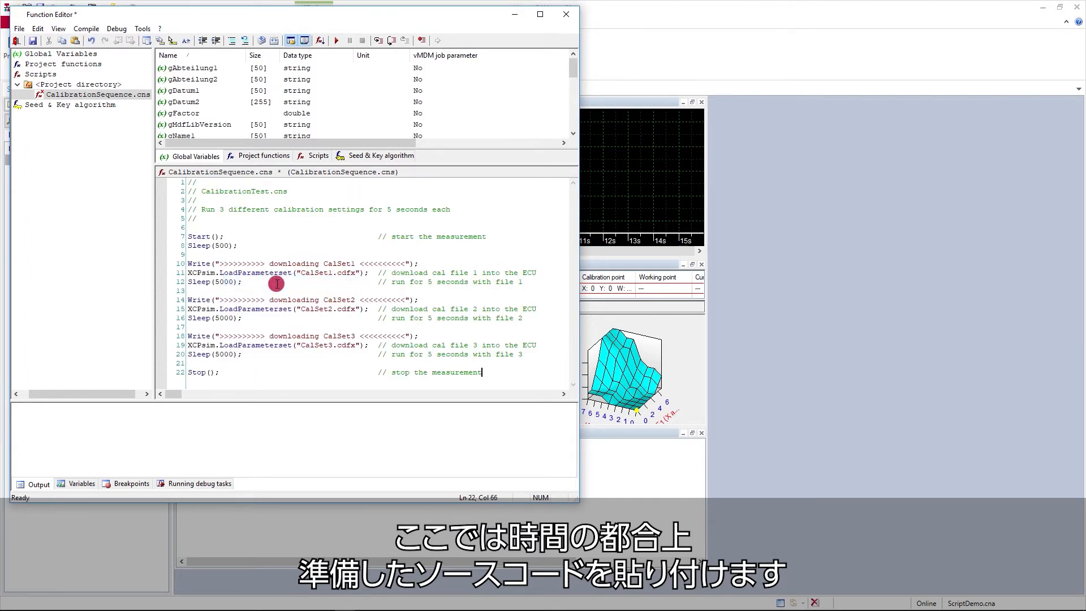
{"action": "mouse_move", "coordinate": [299, 380]}
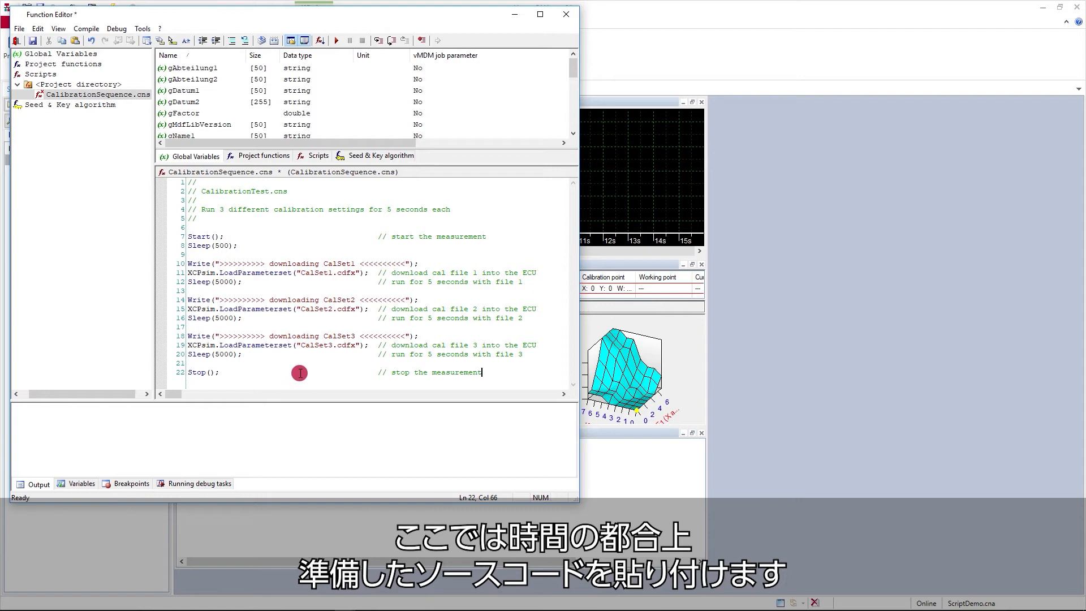
{"action": "mouse_move", "coordinate": [222, 236]}
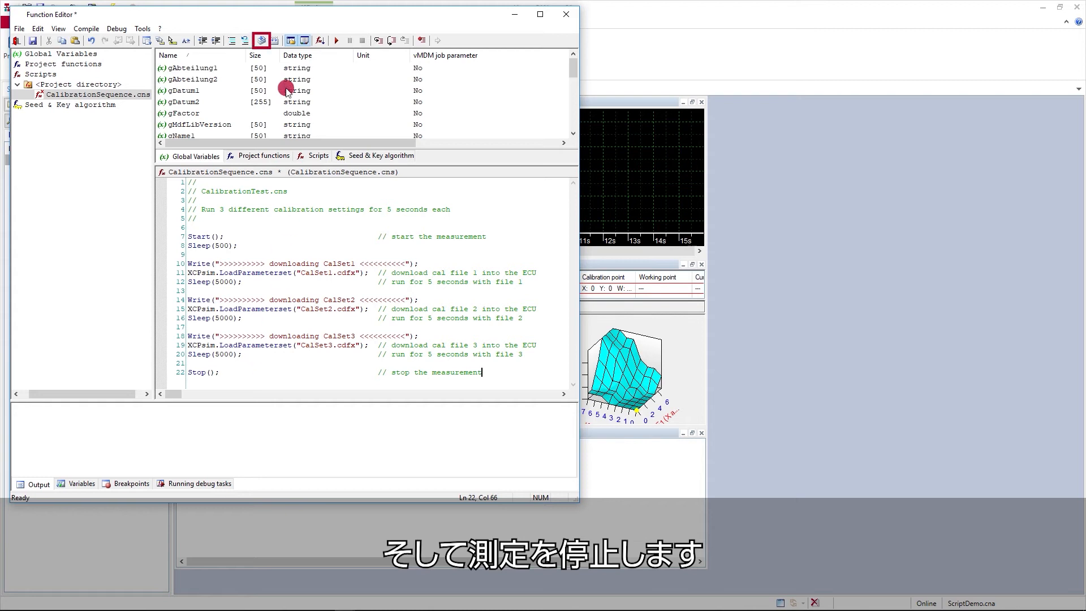
{"action": "mouse_move", "coordinate": [262, 40]}
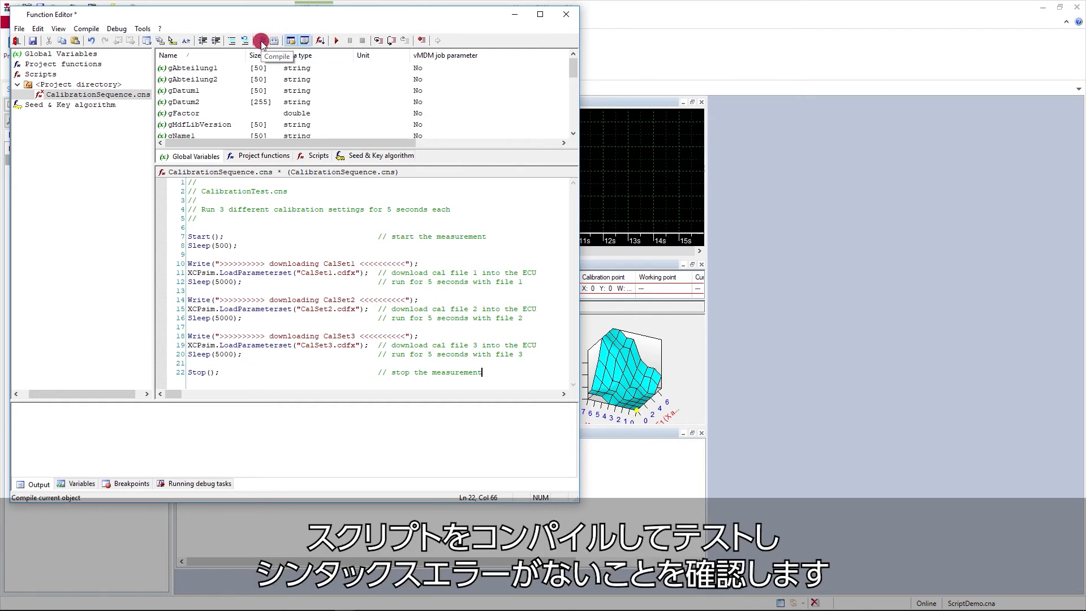
Compile the CalibrationSequence script, then save it.
{"action": "left_click", "coordinate": [261, 40]}
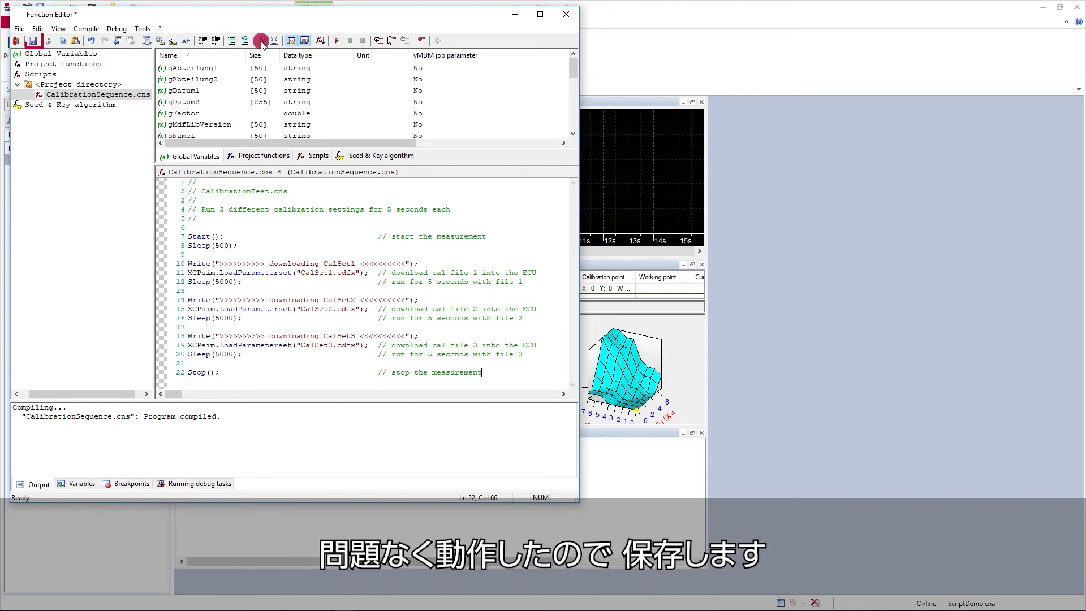
{"action": "left_click", "coordinate": [33, 39]}
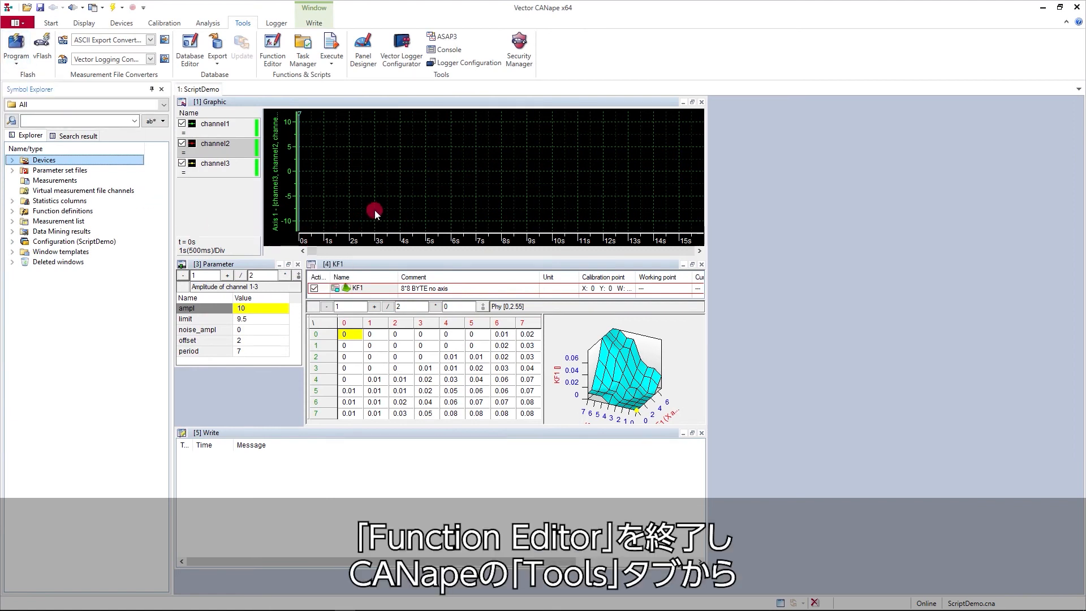
{"action": "mouse_move", "coordinate": [331, 47]}
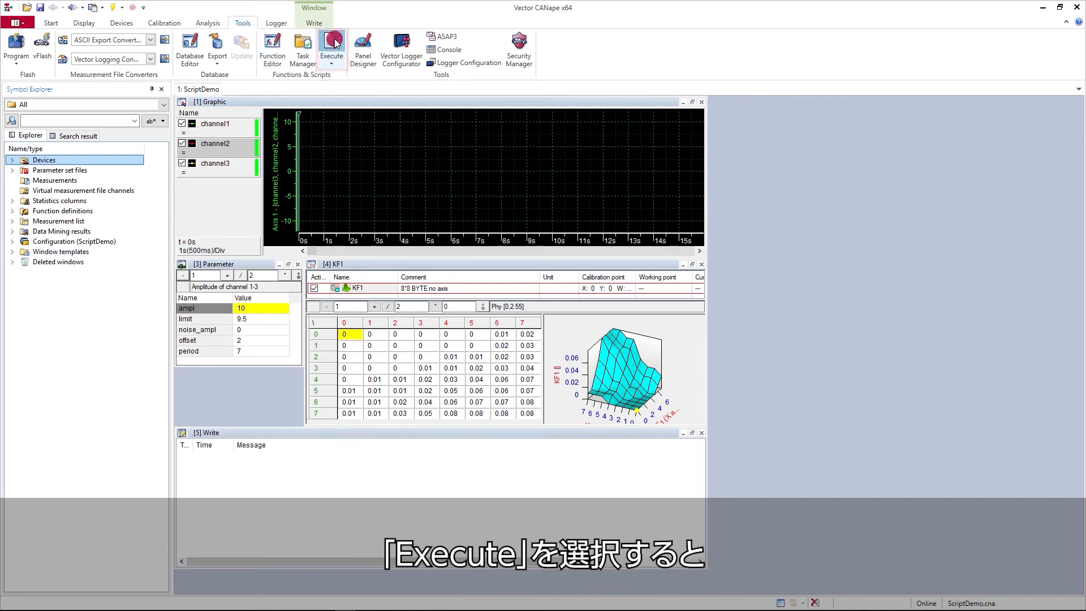
Open the Execute script file dialog from the Tools ribbon.
{"action": "left_click", "coordinate": [332, 43]}
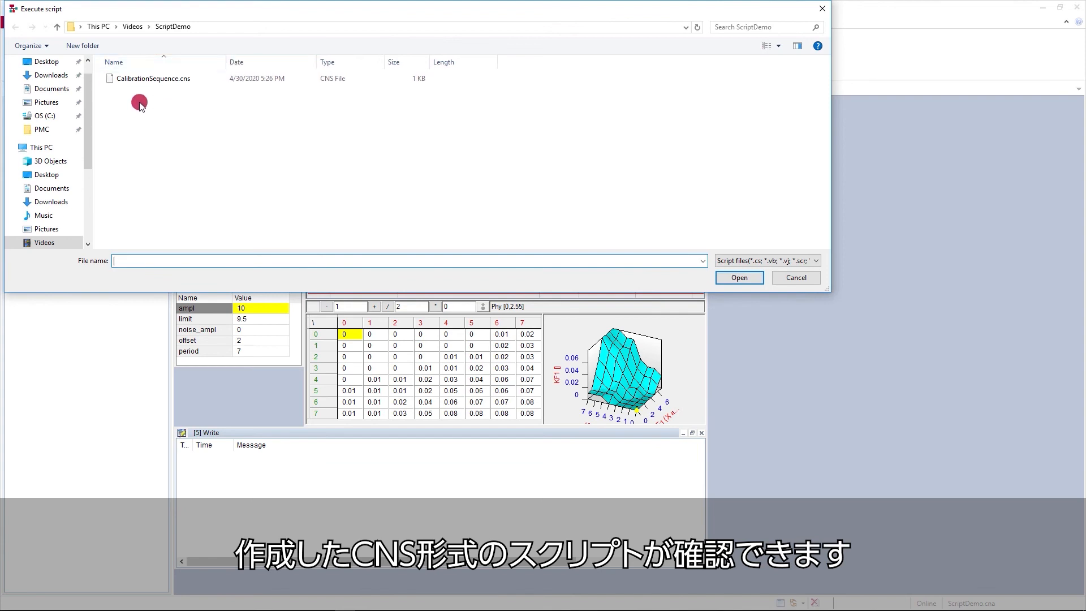
{"action": "mouse_move", "coordinate": [147, 79]}
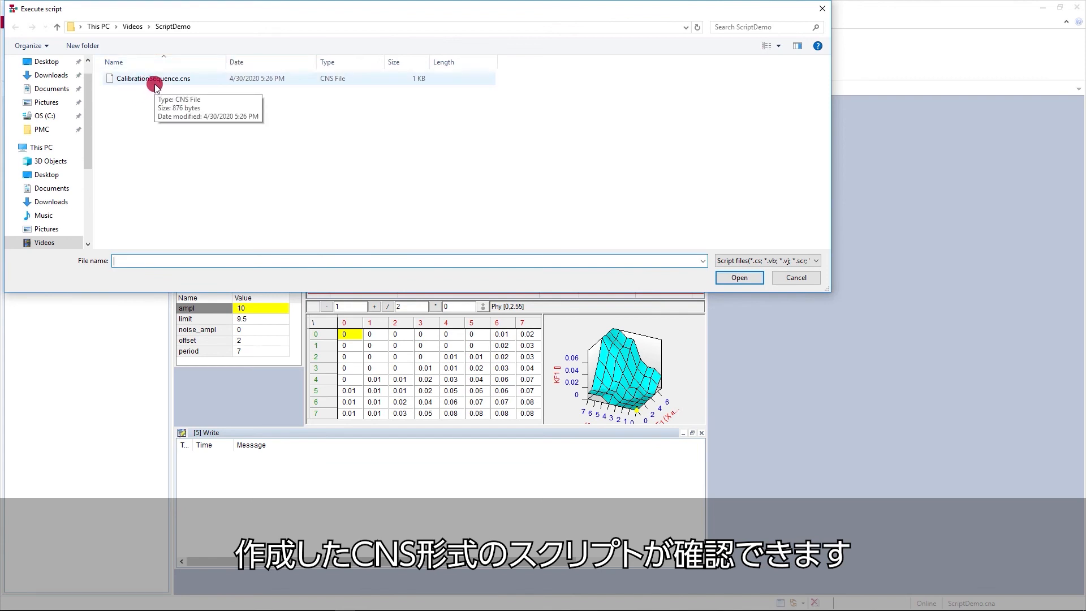
Select CalibrationSequence.cns and run it.
{"action": "left_click", "coordinate": [154, 78]}
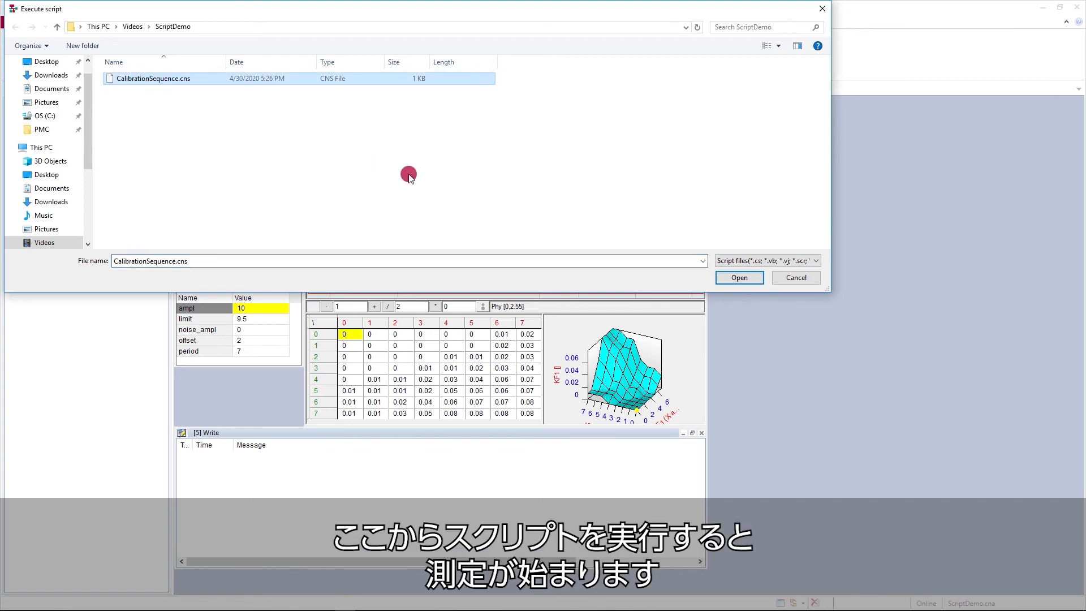
{"action": "left_click", "coordinate": [738, 277]}
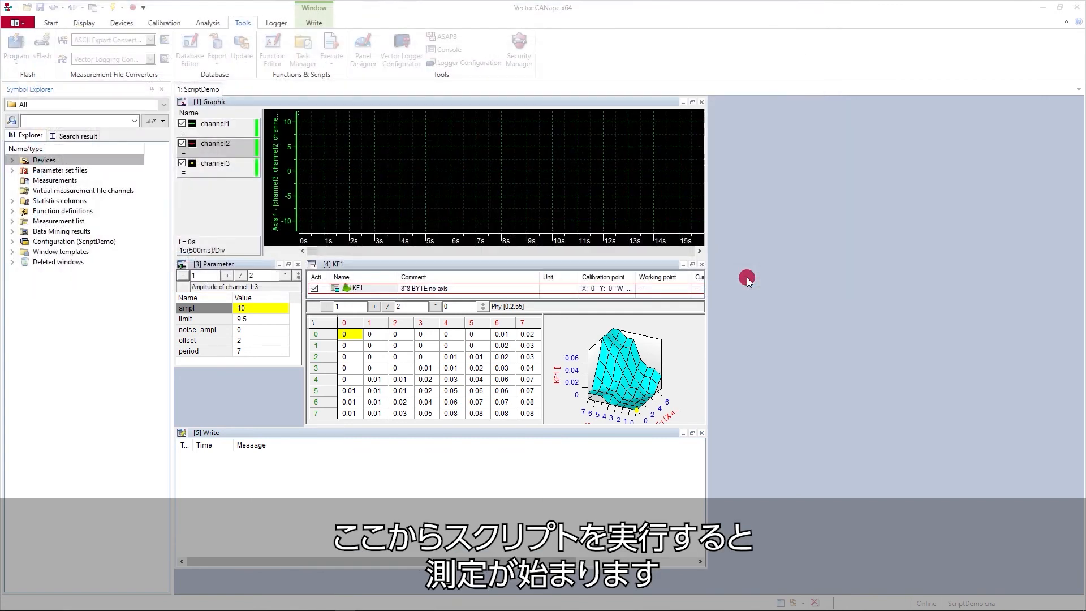
Watch the measurement run as CalSet1 and CalSet2 are downloaded.
{"action": "left_click", "coordinate": [331, 49]}
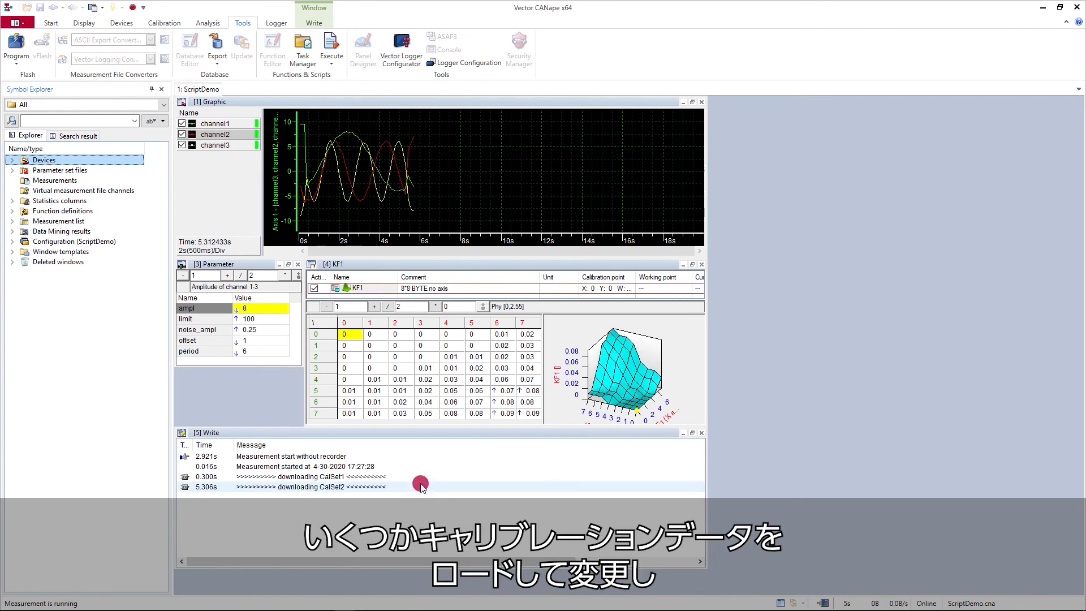
{"action": "mouse_move", "coordinate": [541, 504]}
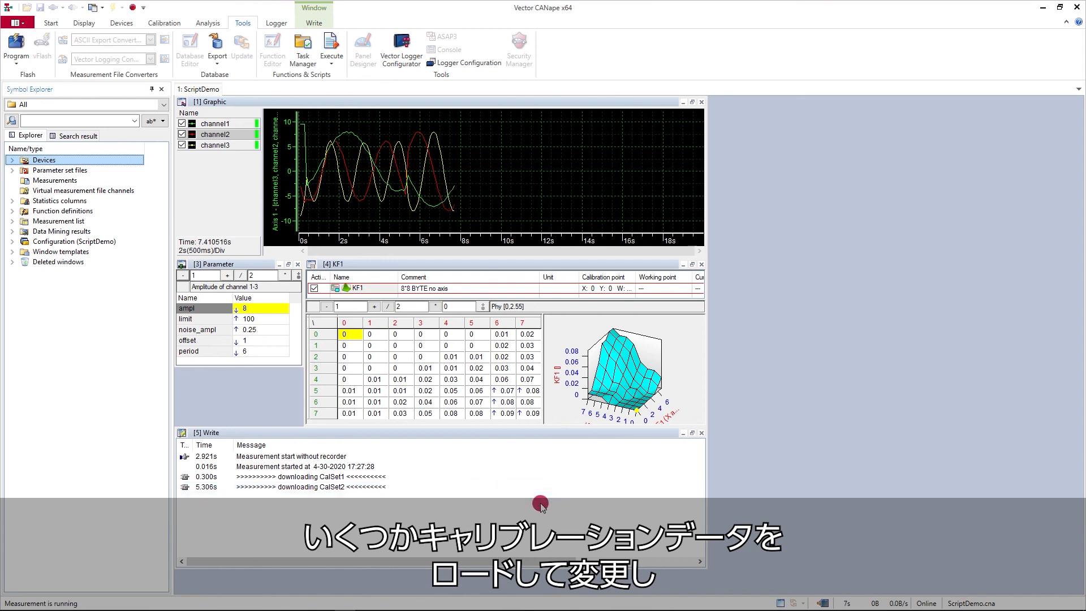